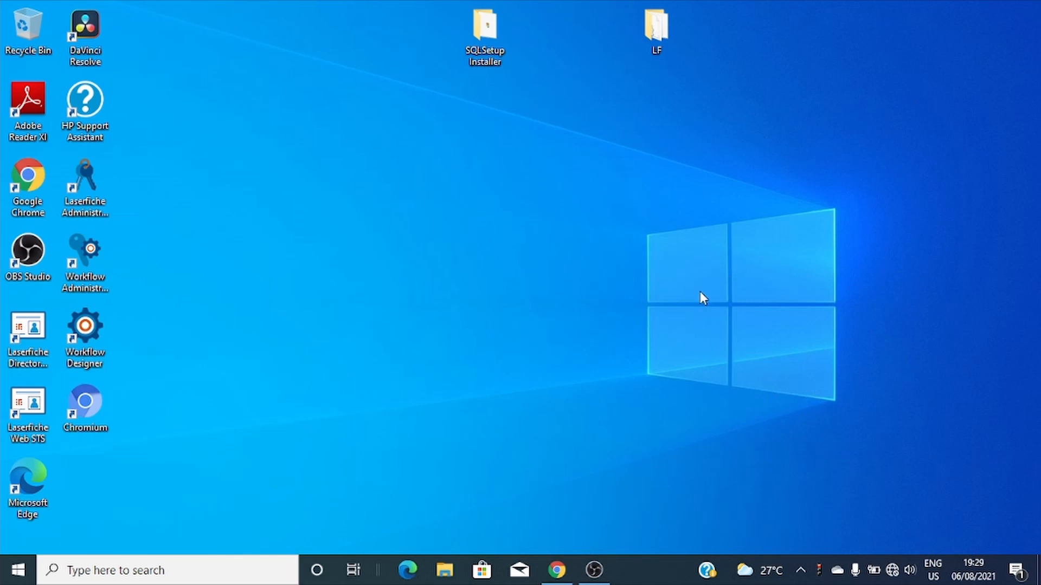
mouse_move(655, 318)
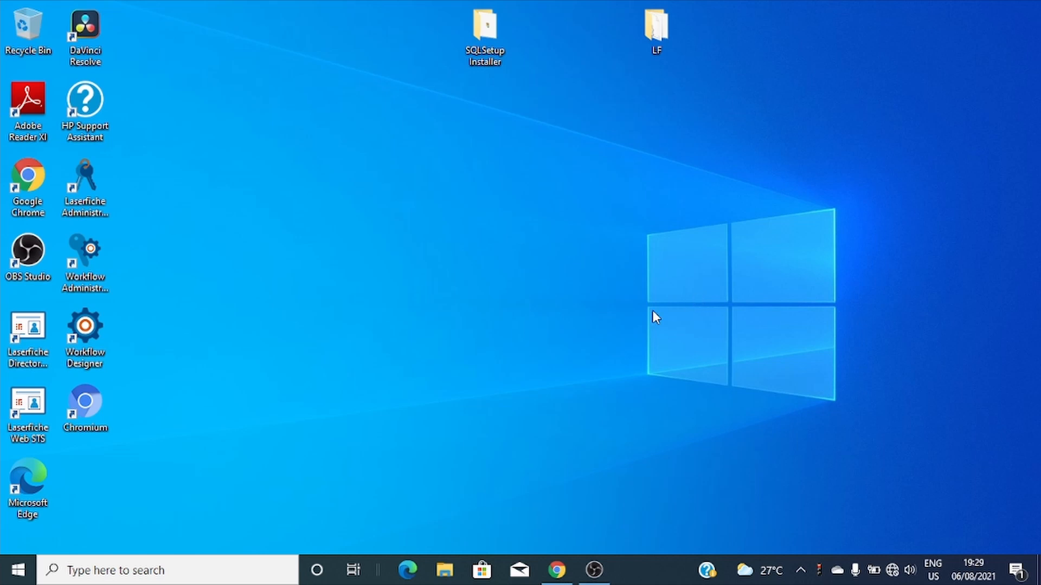
Launch Autorun.exe from the LF folder and choose English as the installer language
click(656, 30)
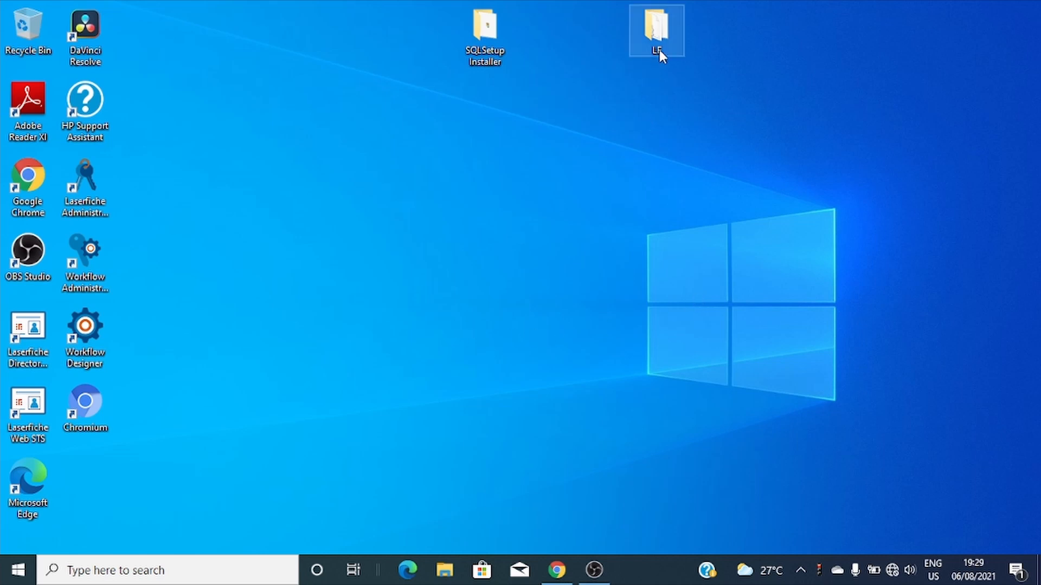
double_click(655, 30)
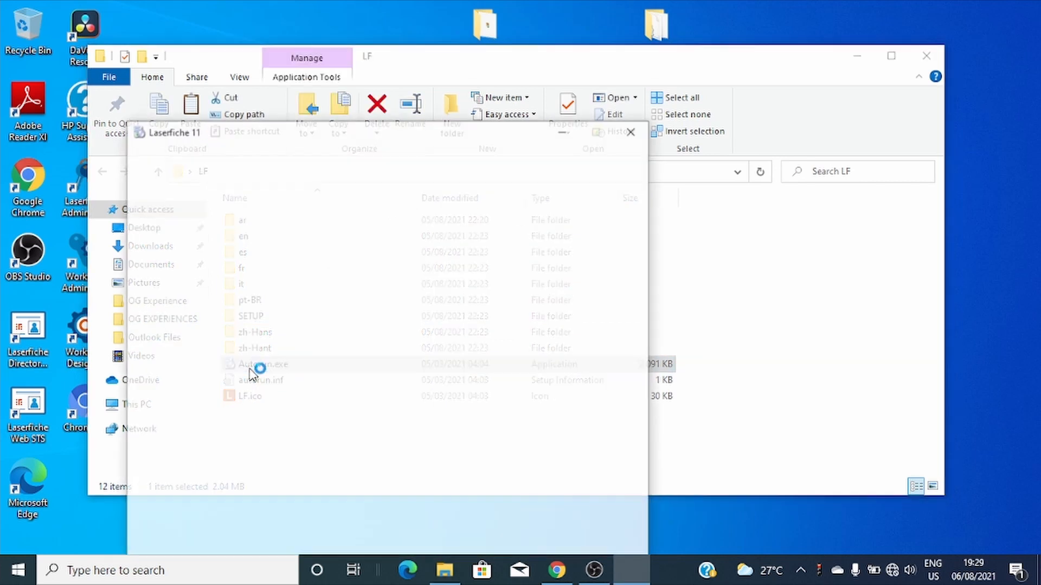
double_click(263, 364)
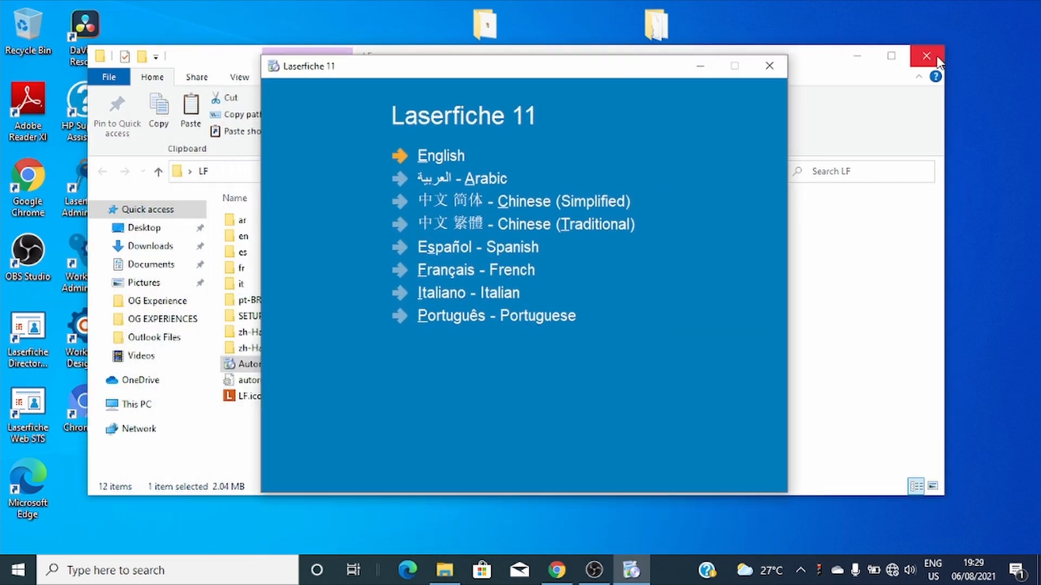
click(927, 56)
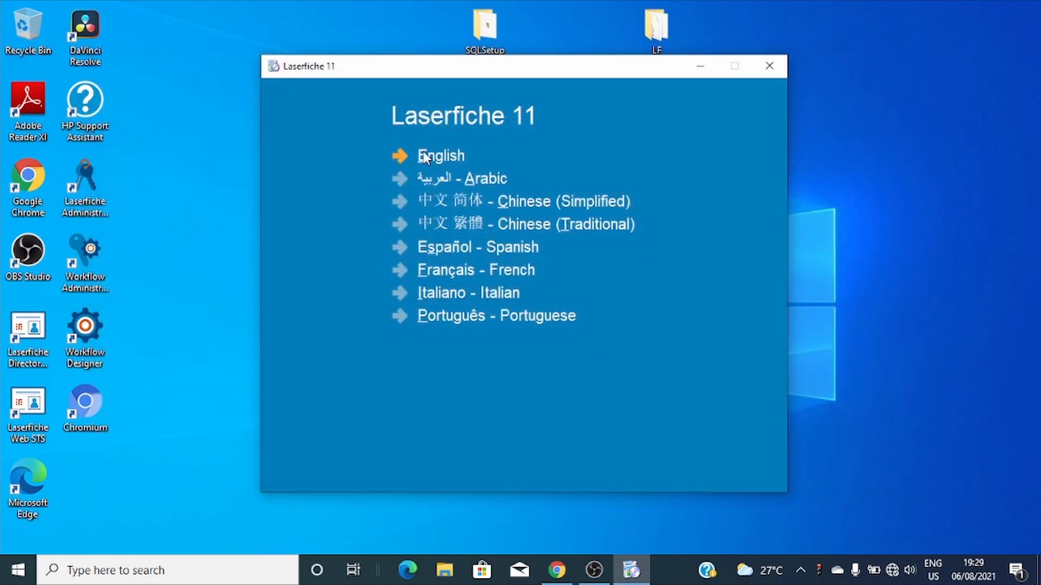
click(439, 155)
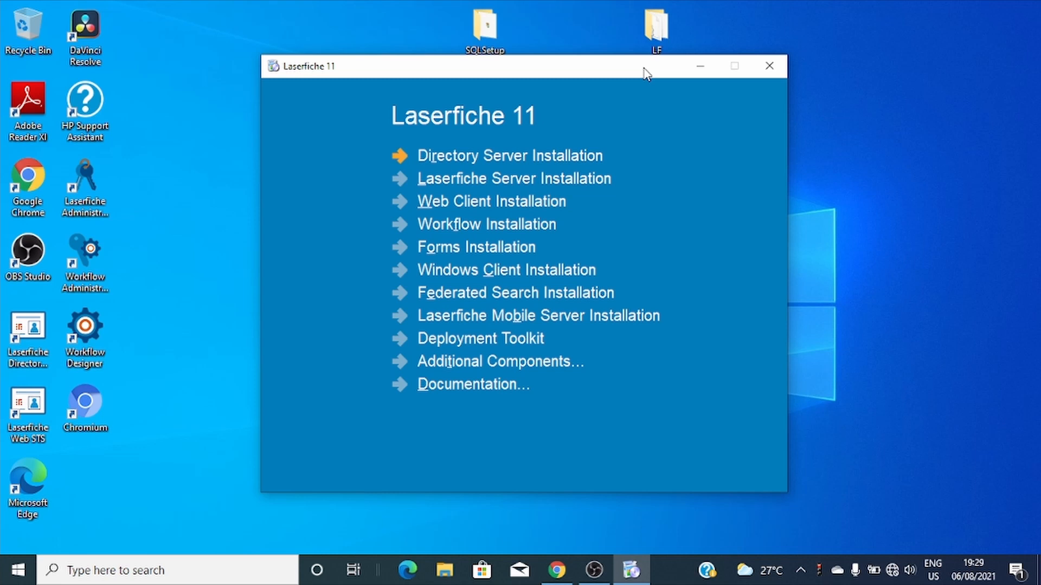
mouse_move(443, 280)
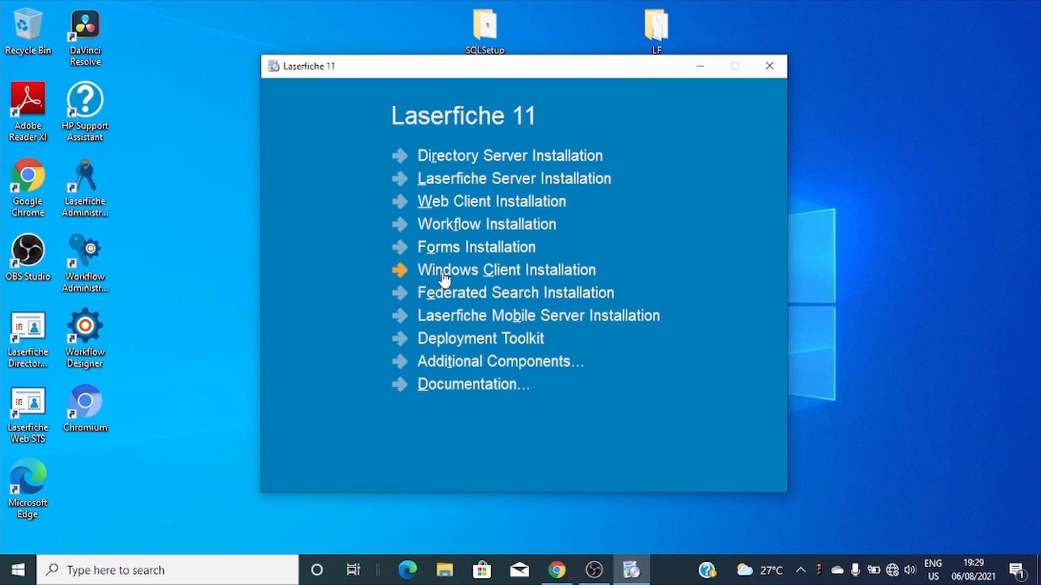
mouse_move(538, 283)
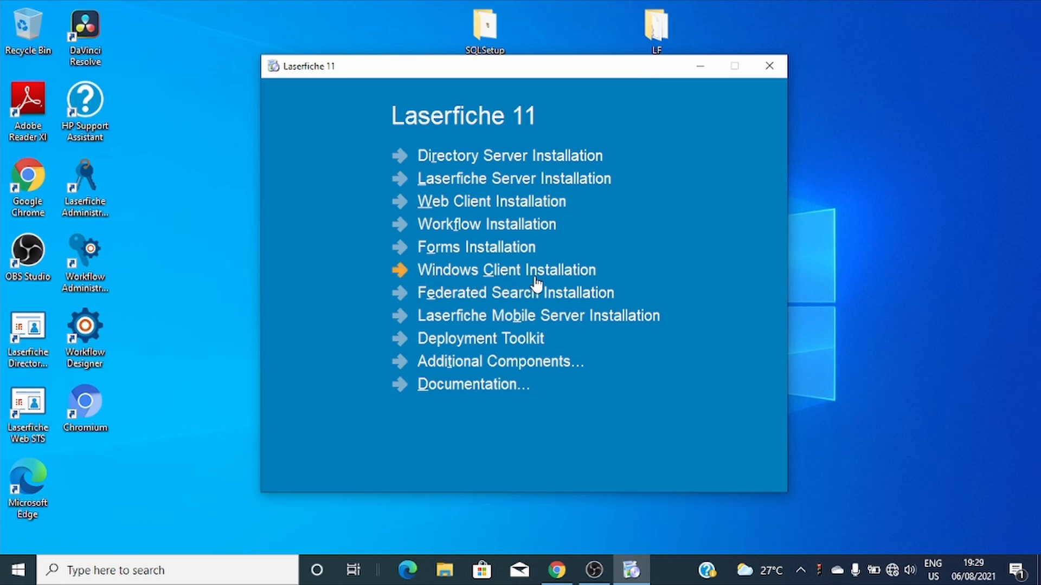
mouse_move(486, 295)
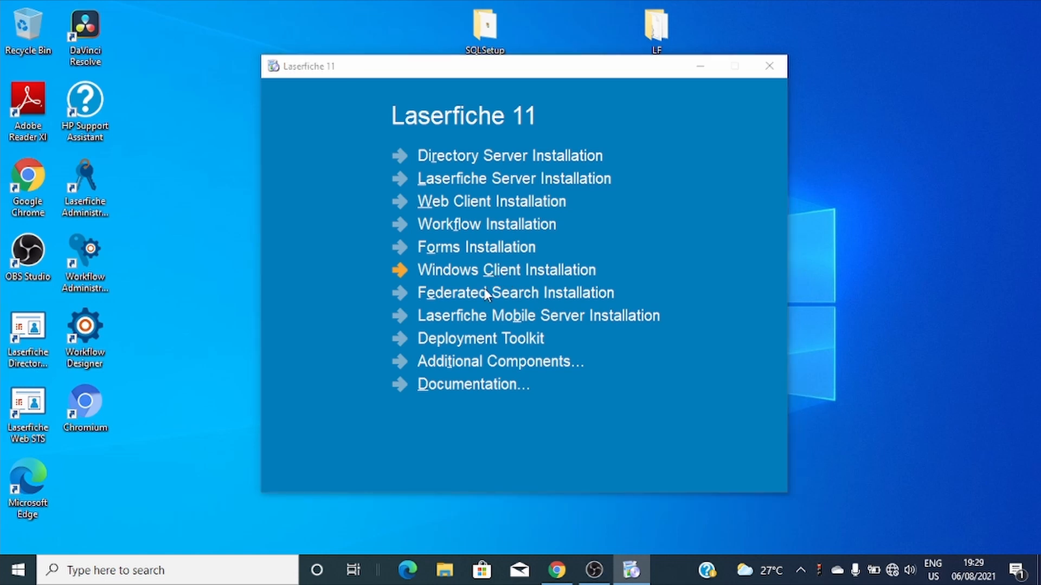
Start the Windows Client installation, accept the license and keep the Typical setup type
click(507, 270)
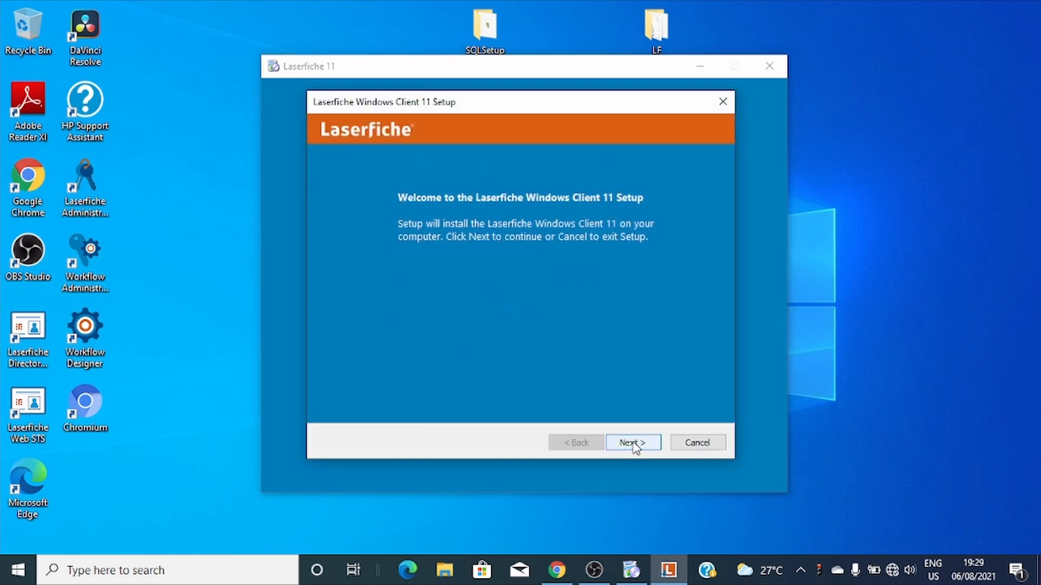
click(632, 442)
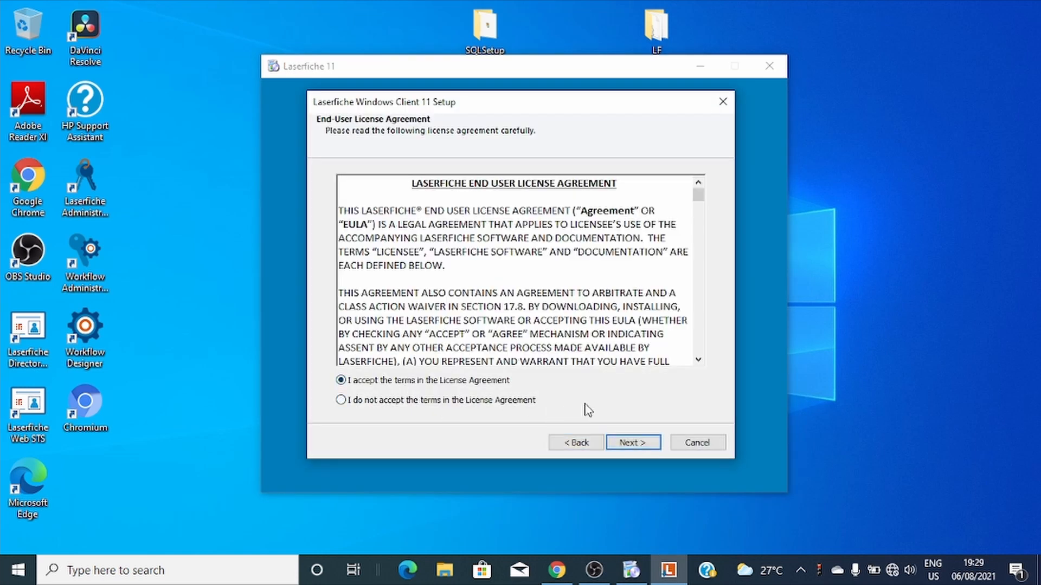
mouse_move(632, 442)
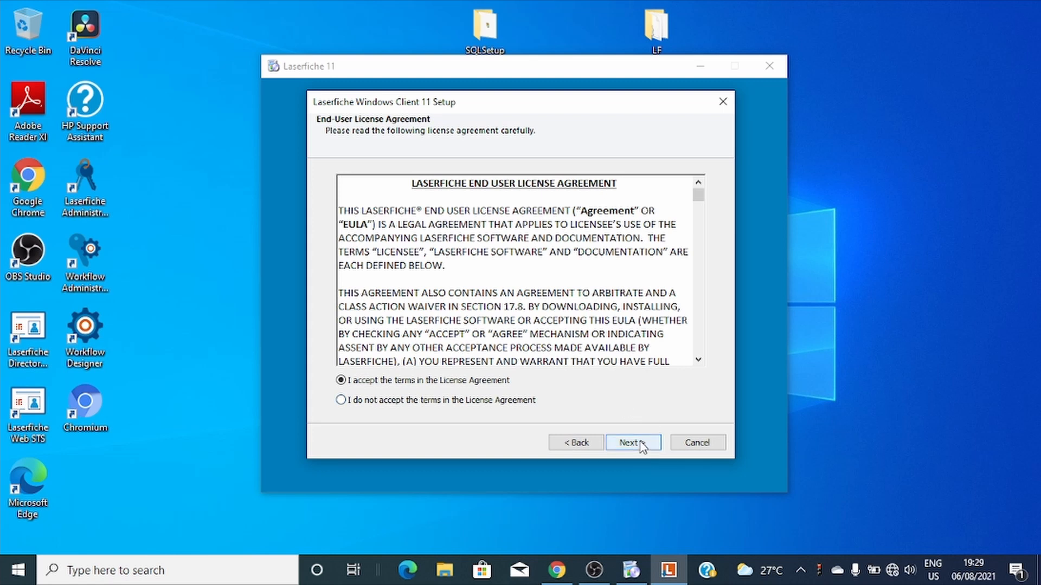
click(632, 442)
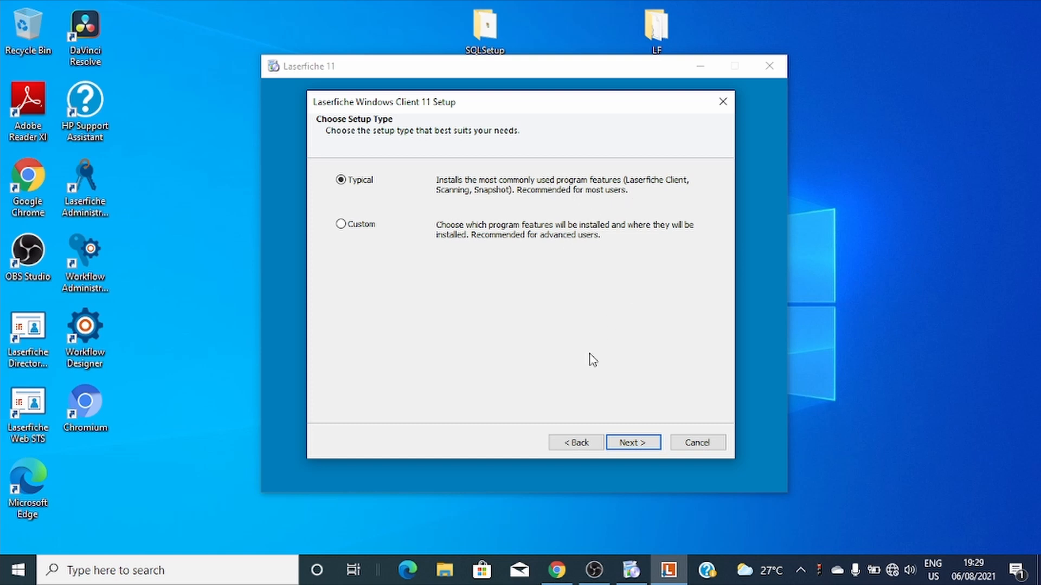
click(631, 442)
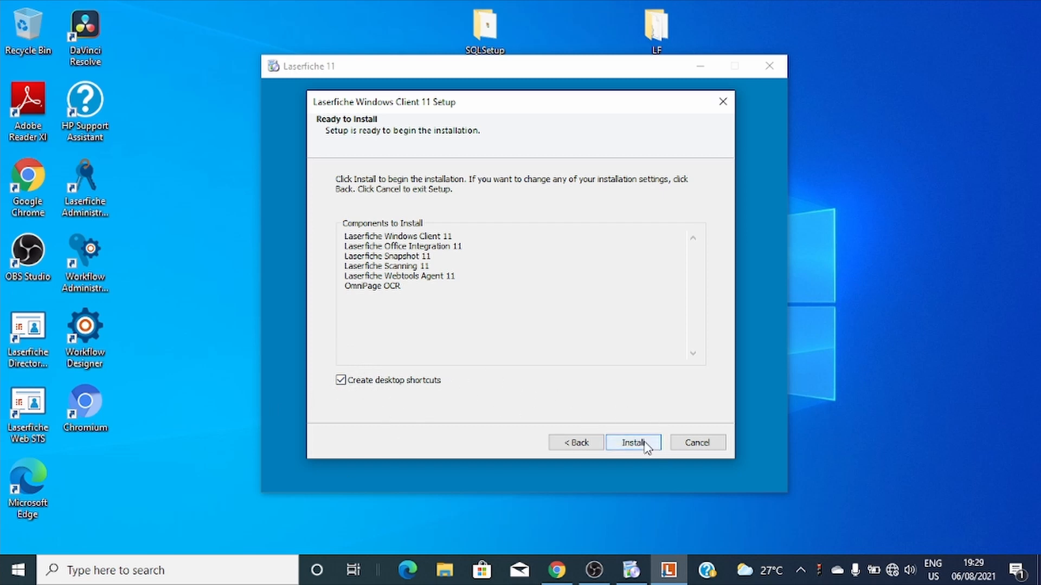
Begin the install with desktop shortcuts and check every prerequisite shows Succeeded
click(632, 443)
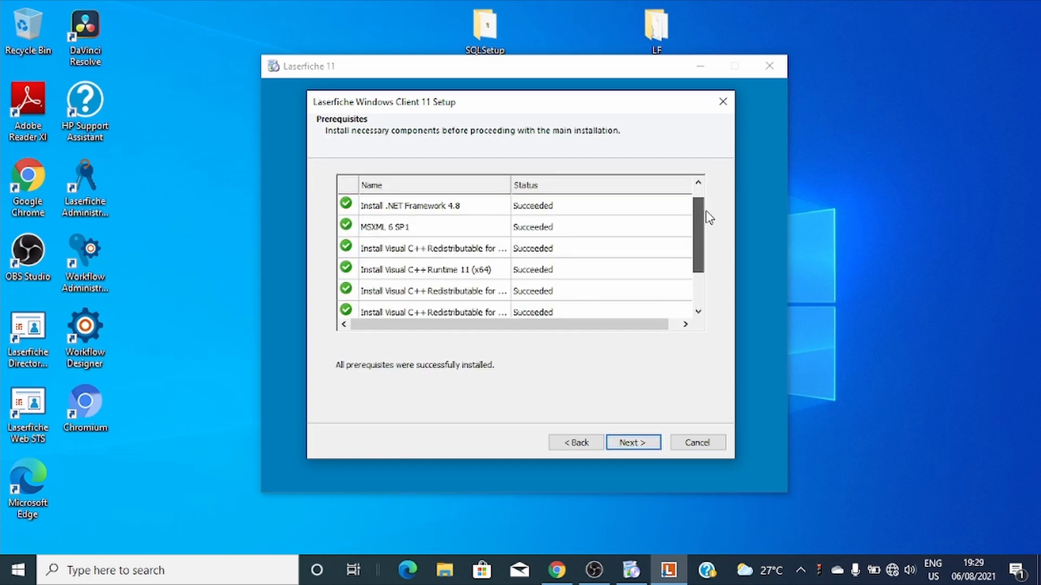
scroll(down, 3)
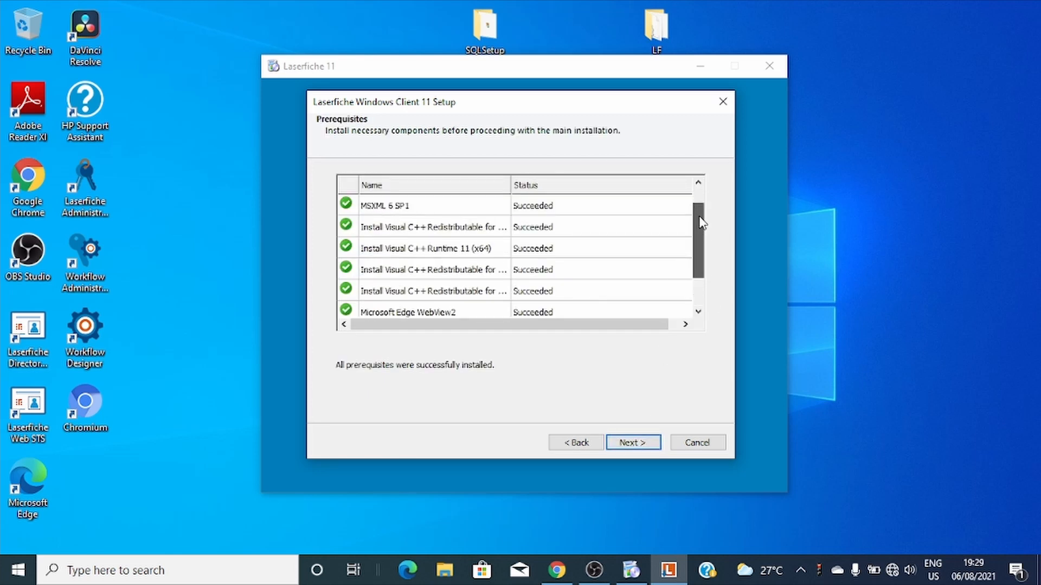
scroll(up, 3)
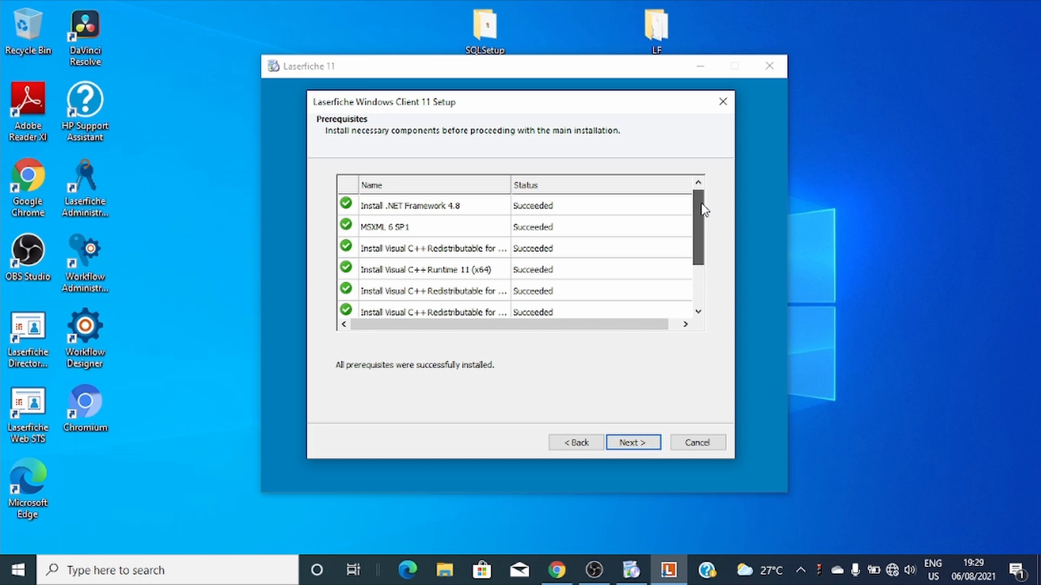
scroll(down, 3)
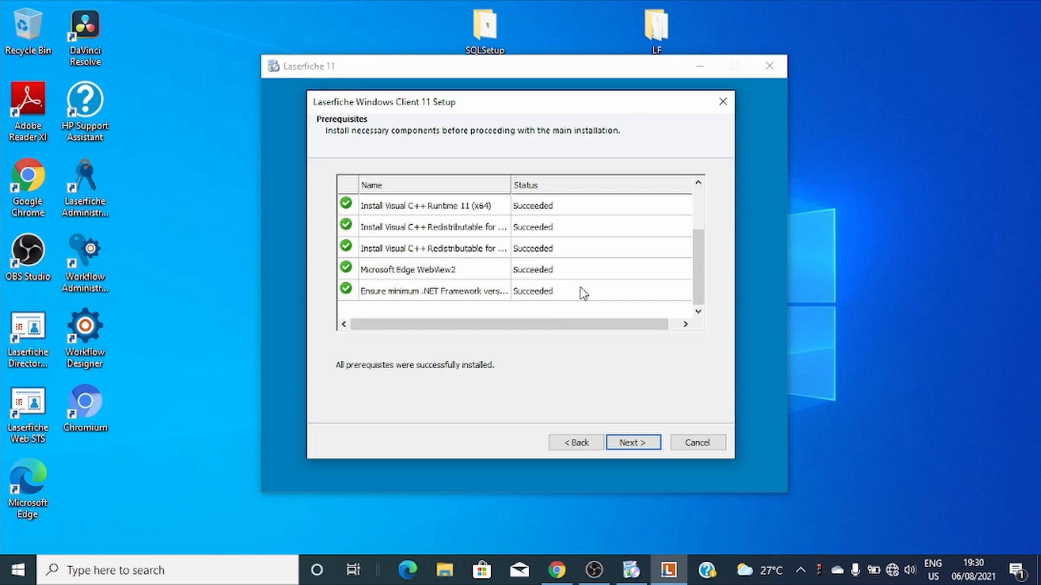
mouse_move(612, 250)
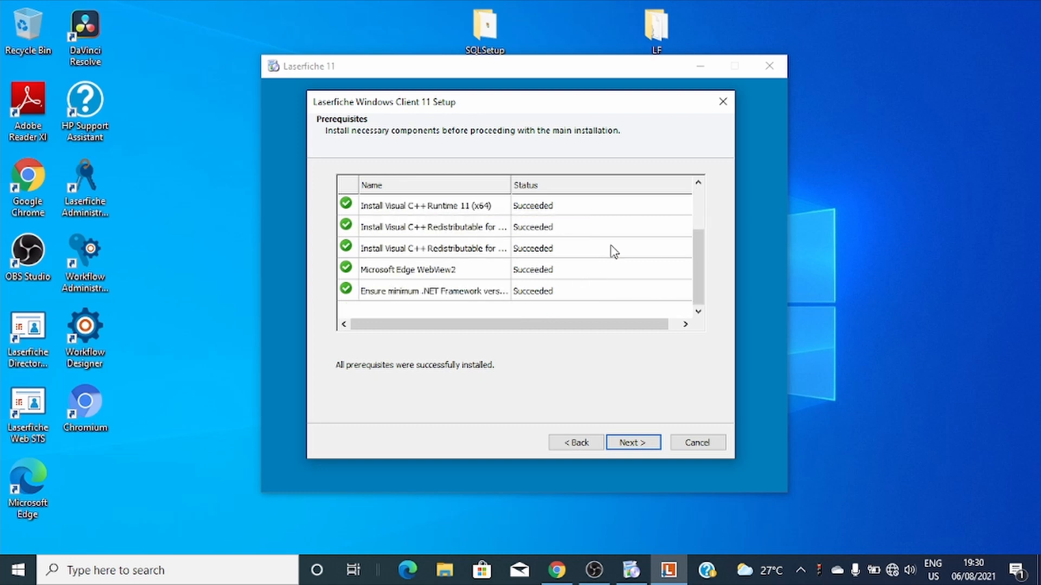
mouse_move(624, 259)
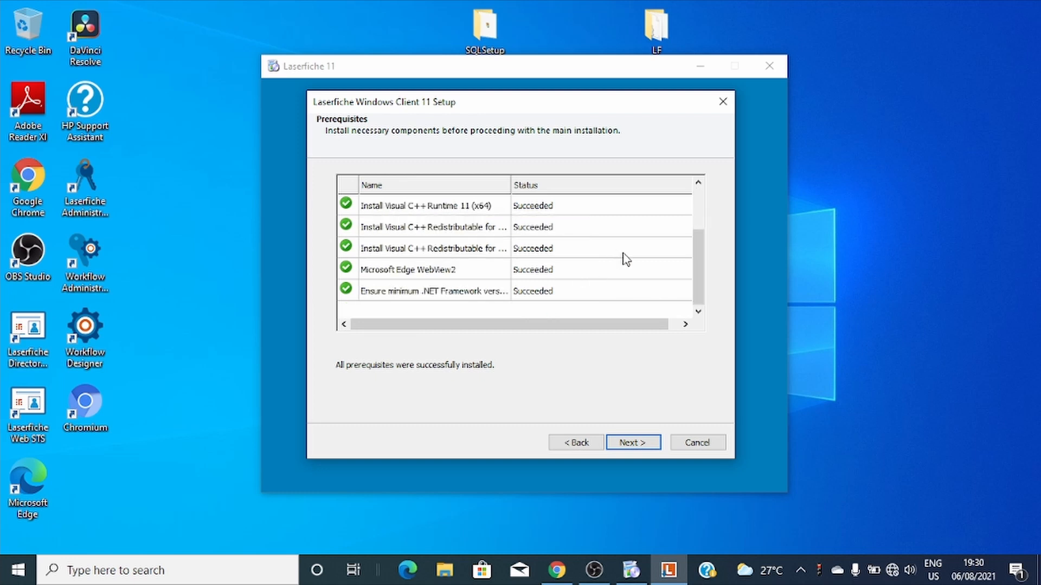
scroll(up, 3)
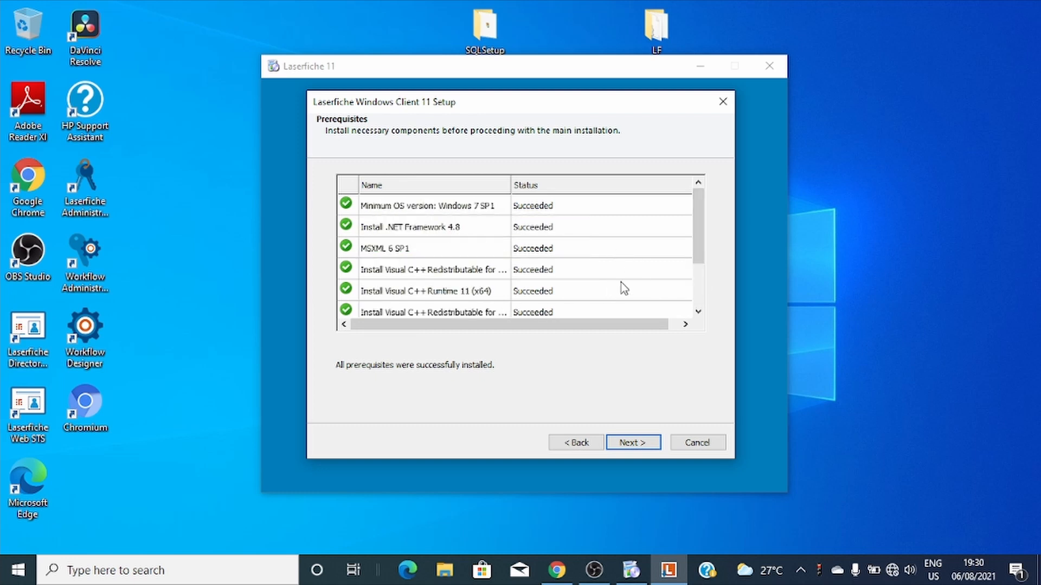
Proceed to the main Windows Client installation until the close-applications warning appears
click(632, 442)
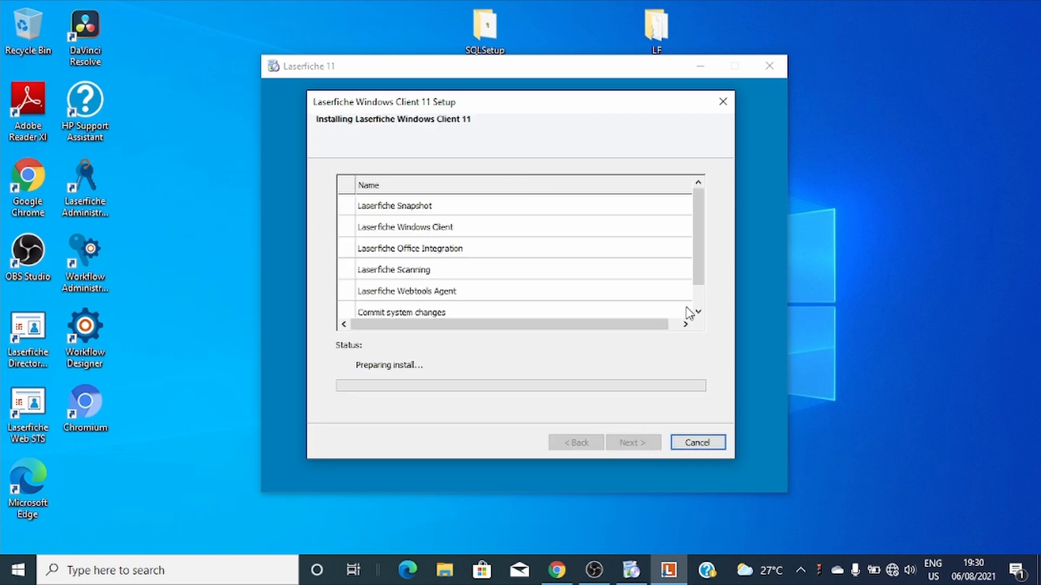
scroll(down, 3)
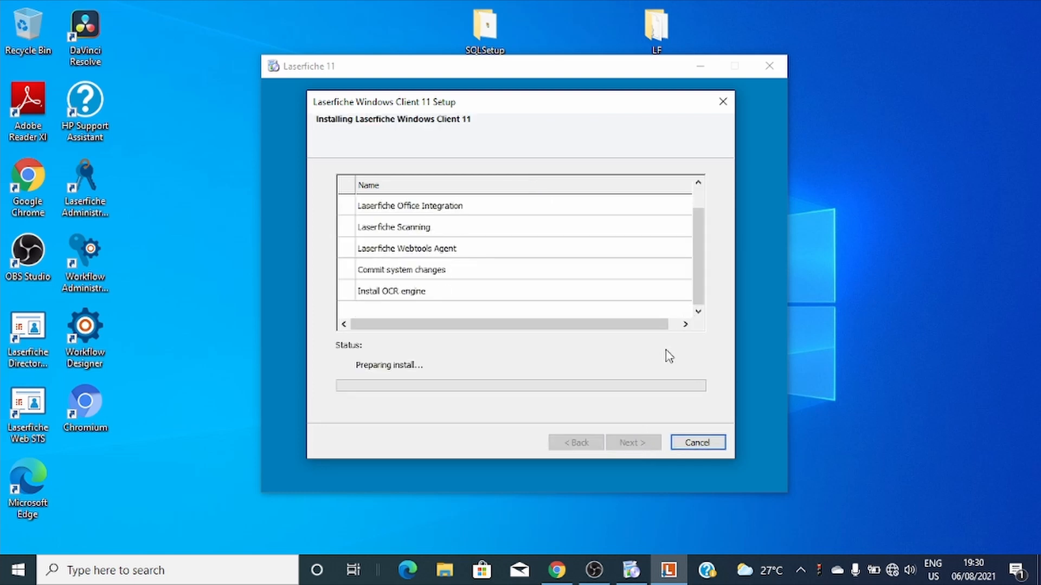
mouse_move(374, 416)
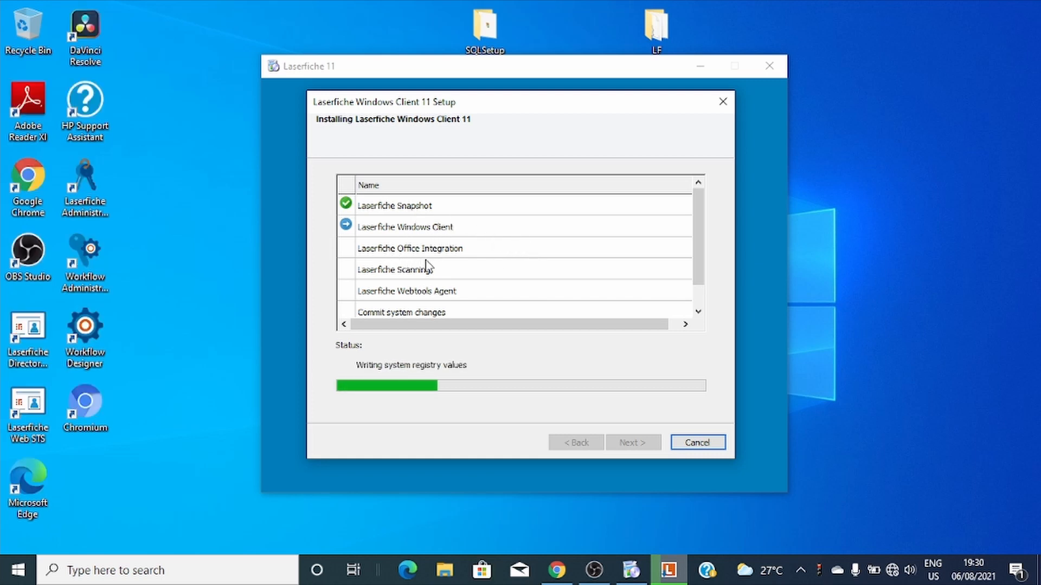
mouse_move(520, 277)
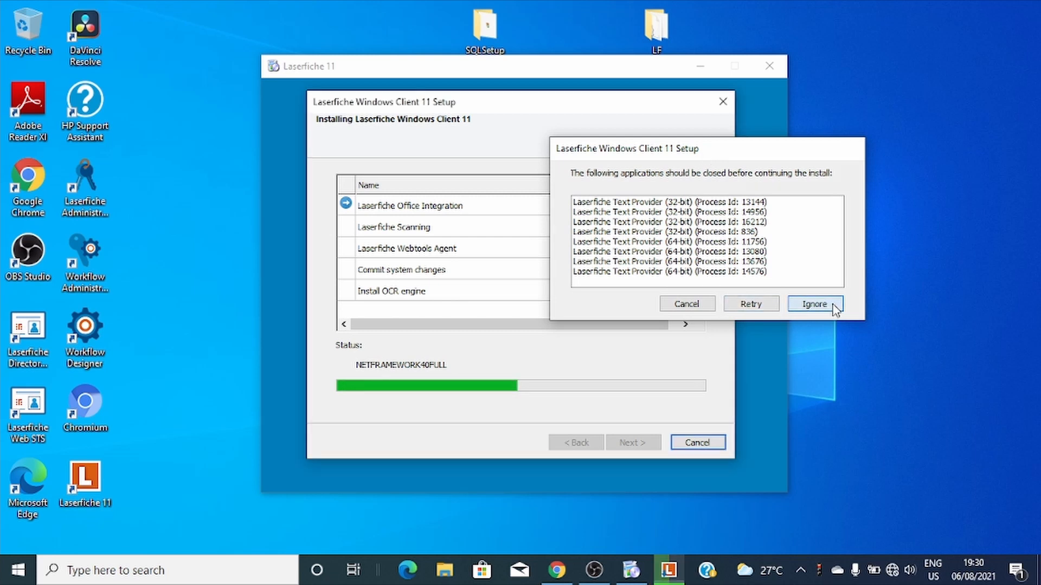
Ignore the running Text Provider processes and dismiss the Webtools Agent certificate error
click(812, 303)
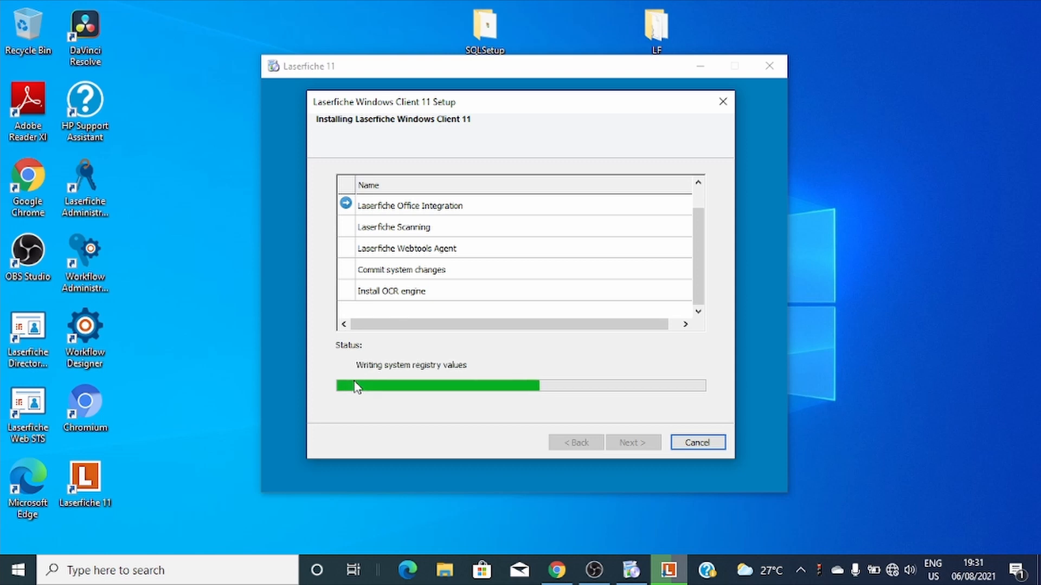
mouse_move(804, 245)
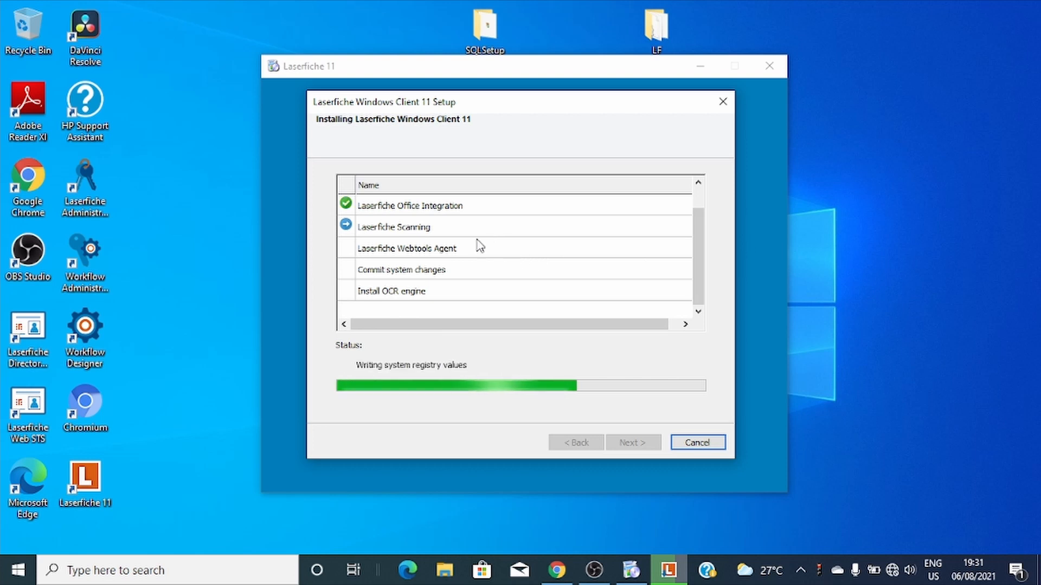
mouse_move(165, 248)
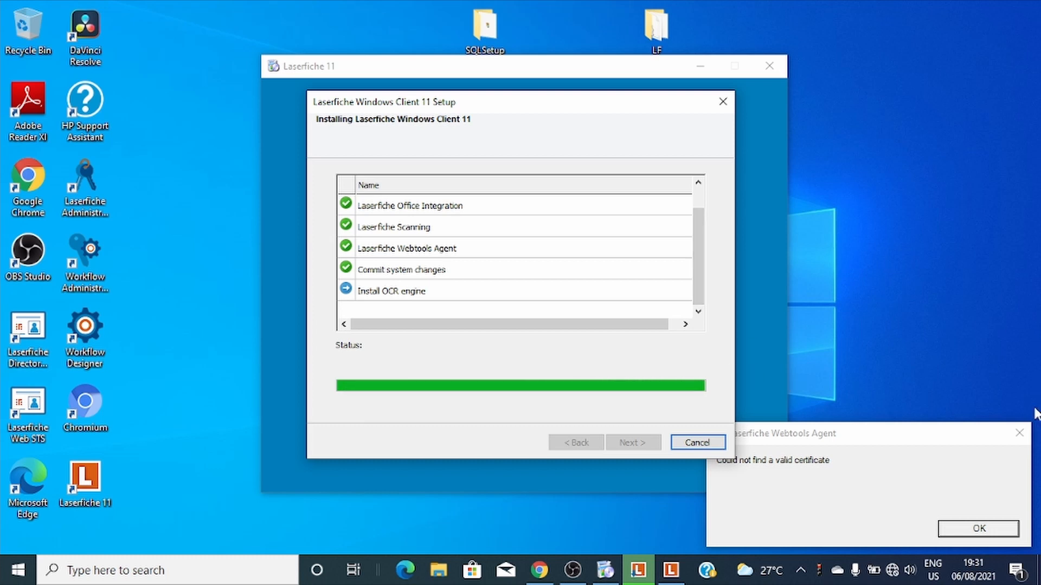
click(977, 528)
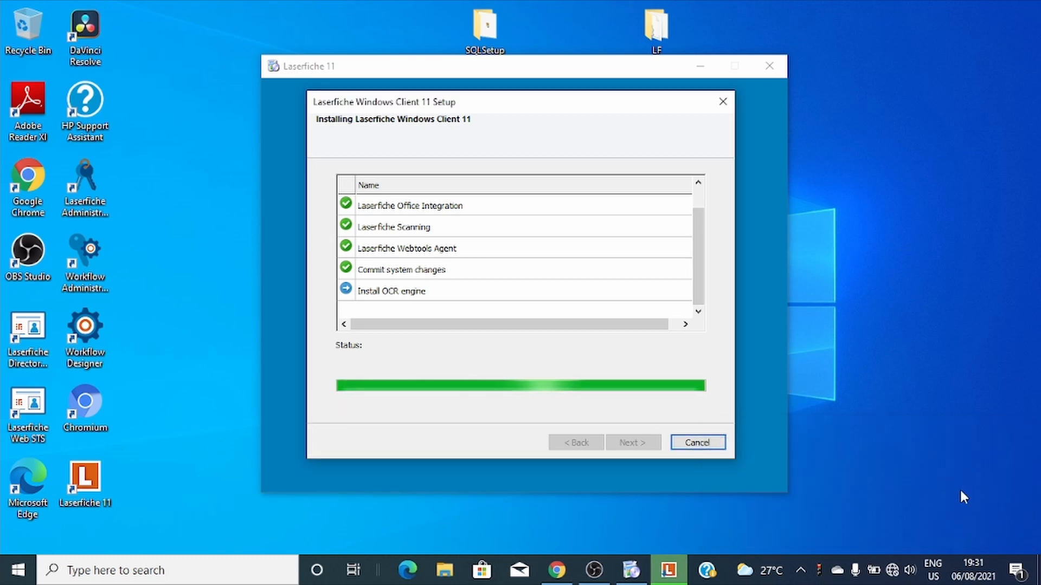
mouse_move(579, 359)
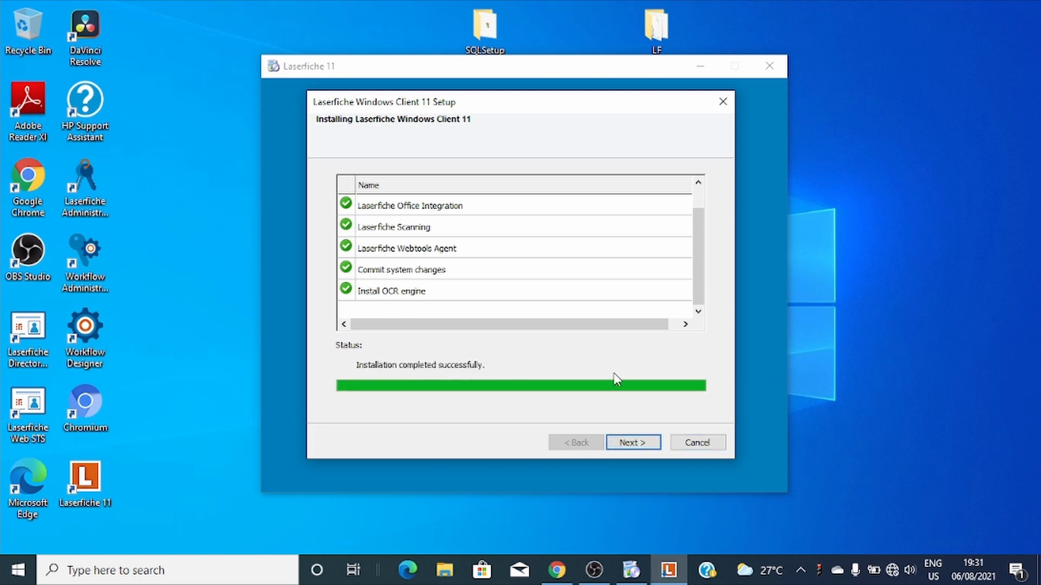
Finish the Windows Client setup and decline restarting the computer now
click(632, 442)
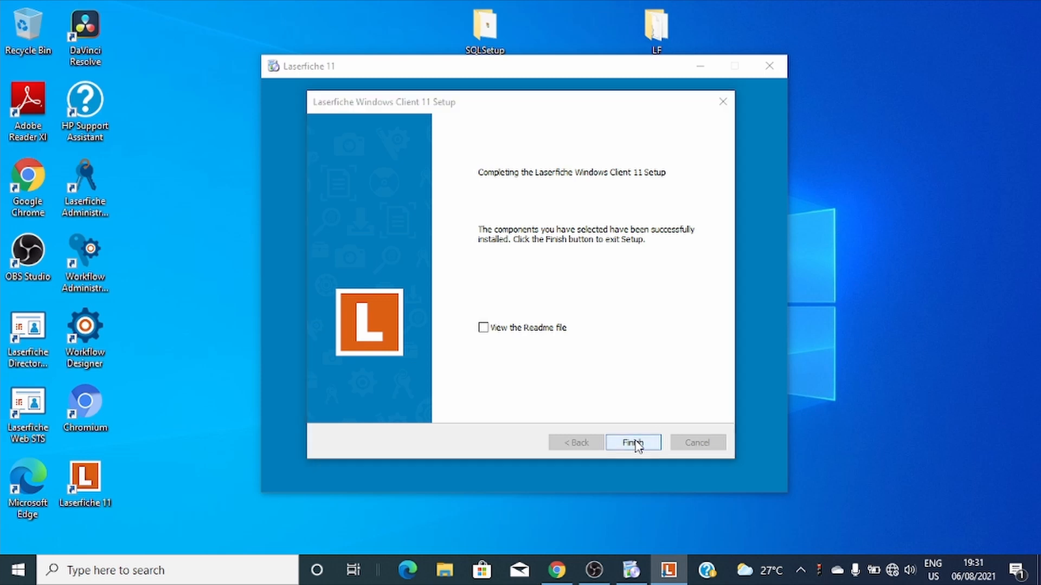
click(632, 442)
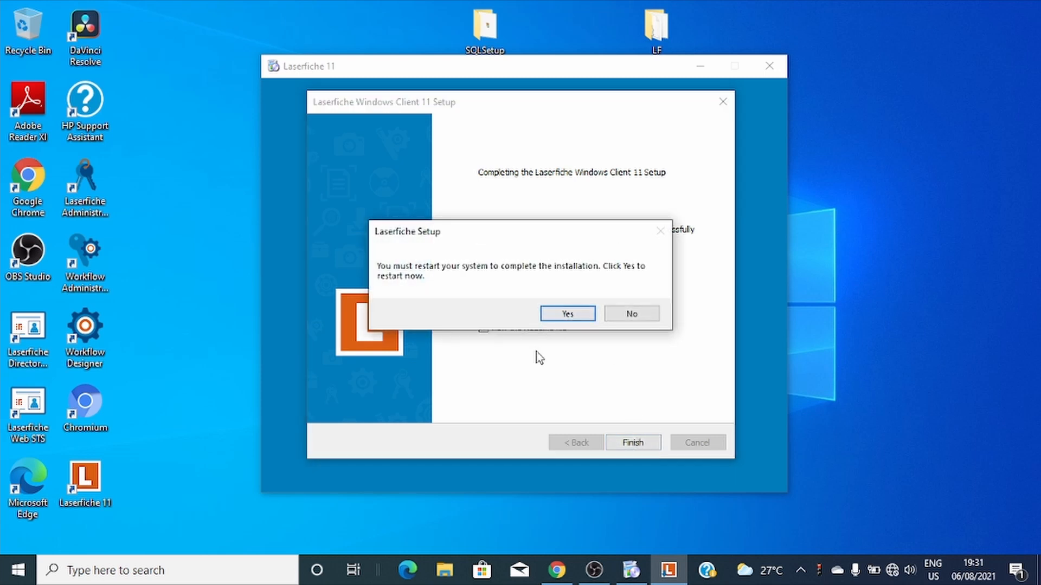
mouse_move(477, 249)
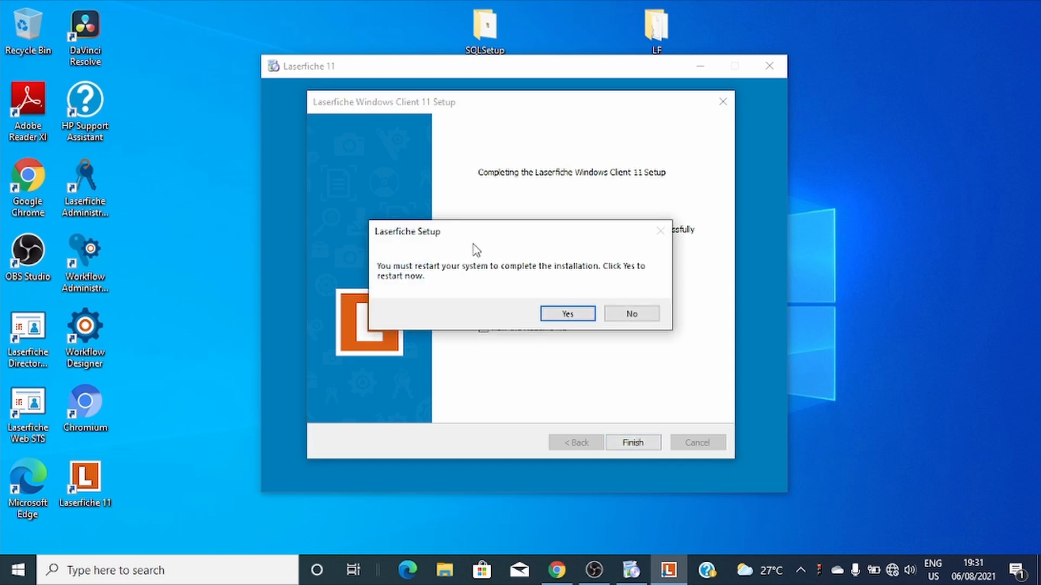
mouse_move(531, 285)
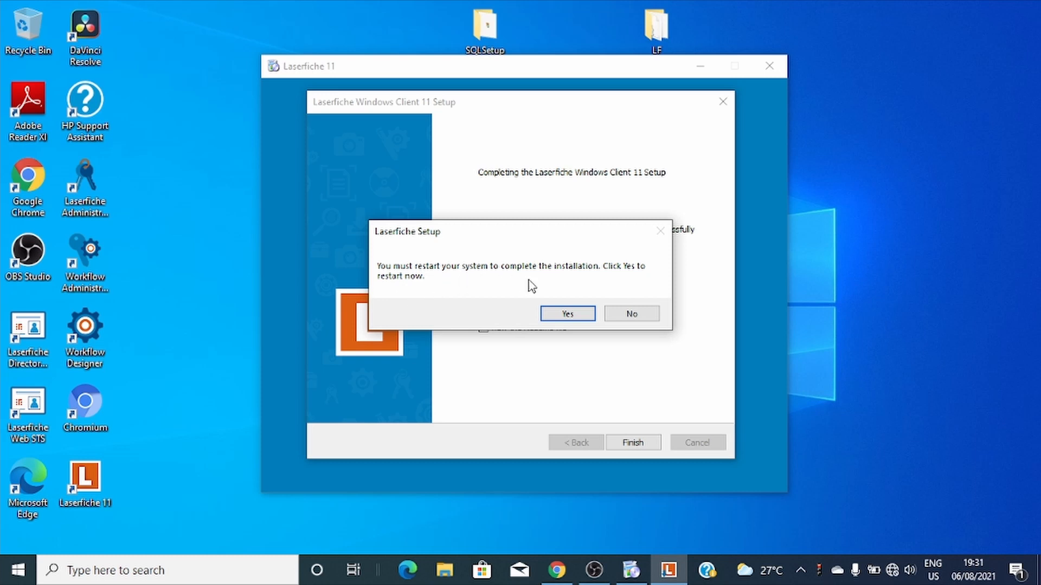
mouse_move(465, 291)
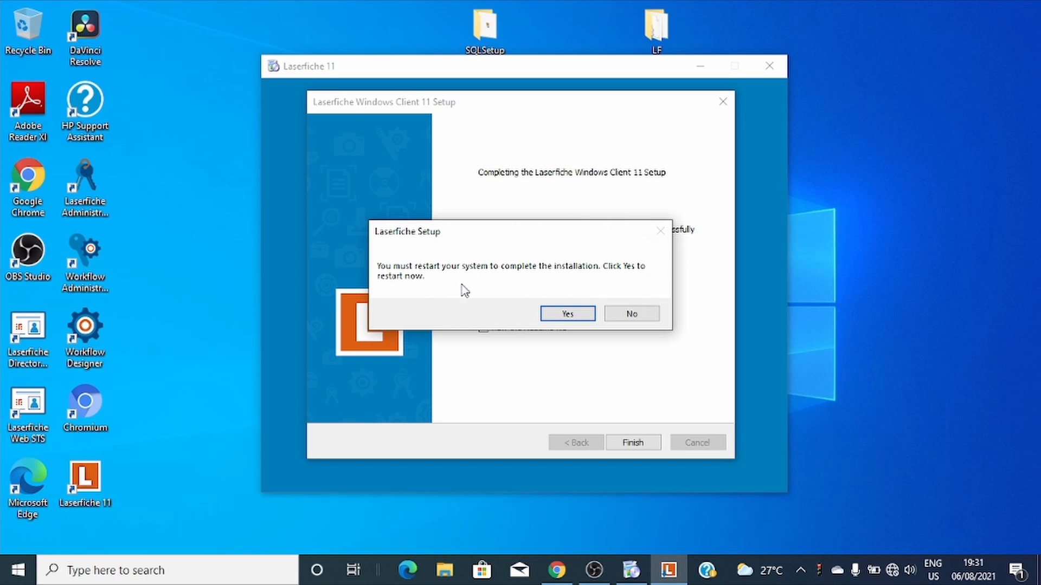
mouse_move(630, 313)
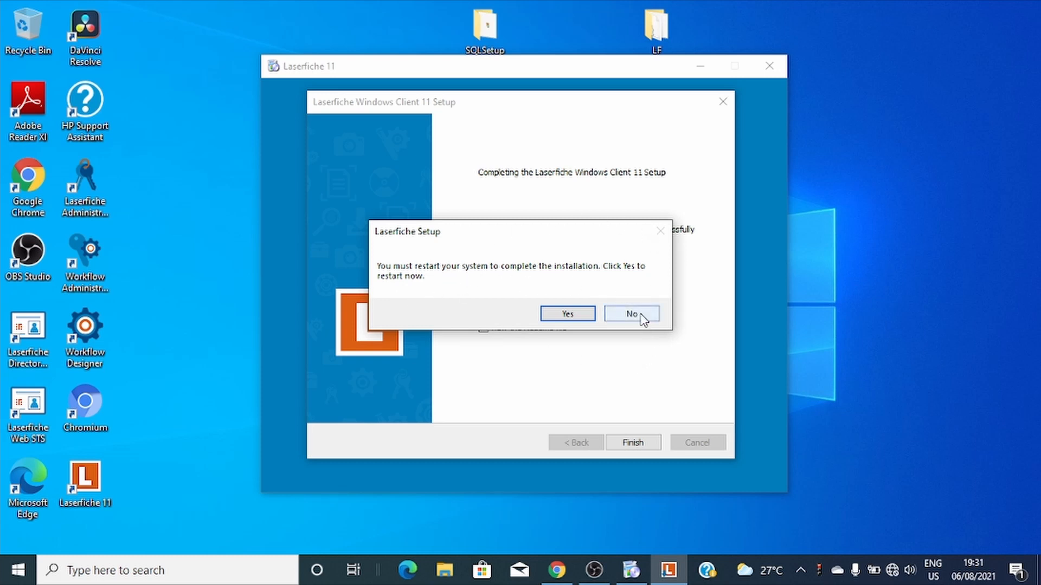
click(631, 313)
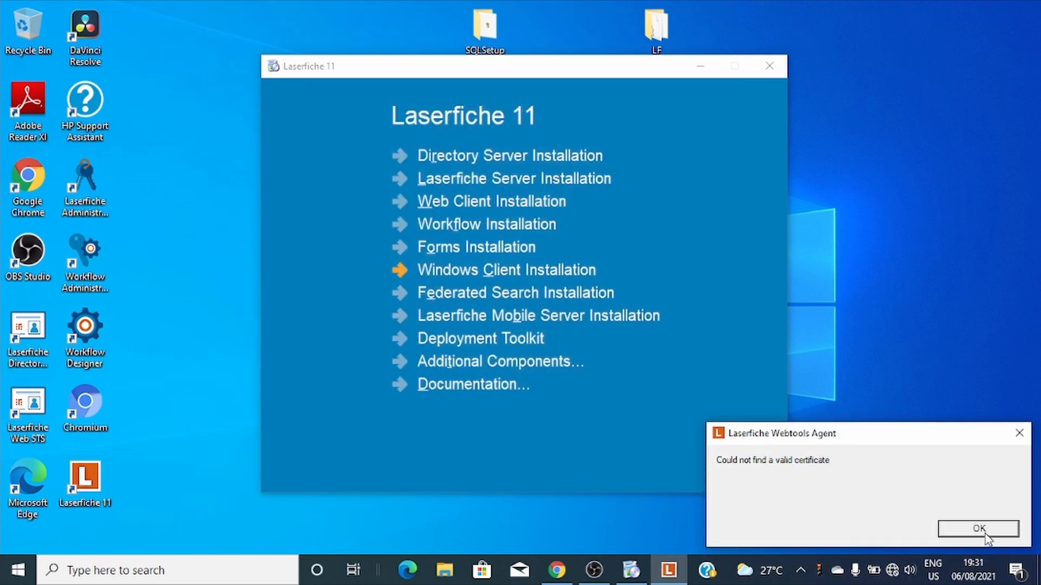
Dismiss the Webtools Agent certificate warning on the desktop
click(977, 529)
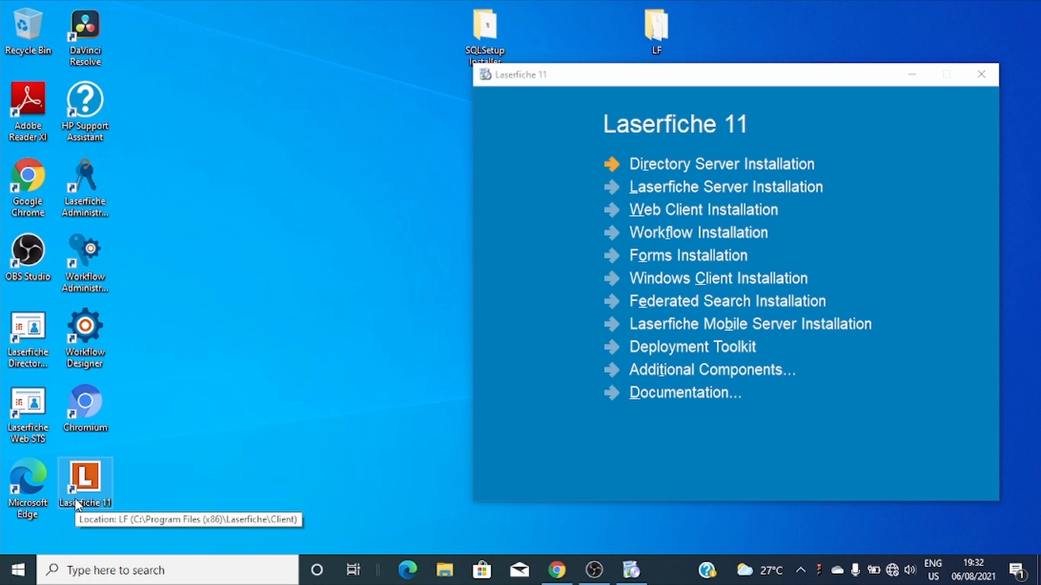
mouse_move(221, 335)
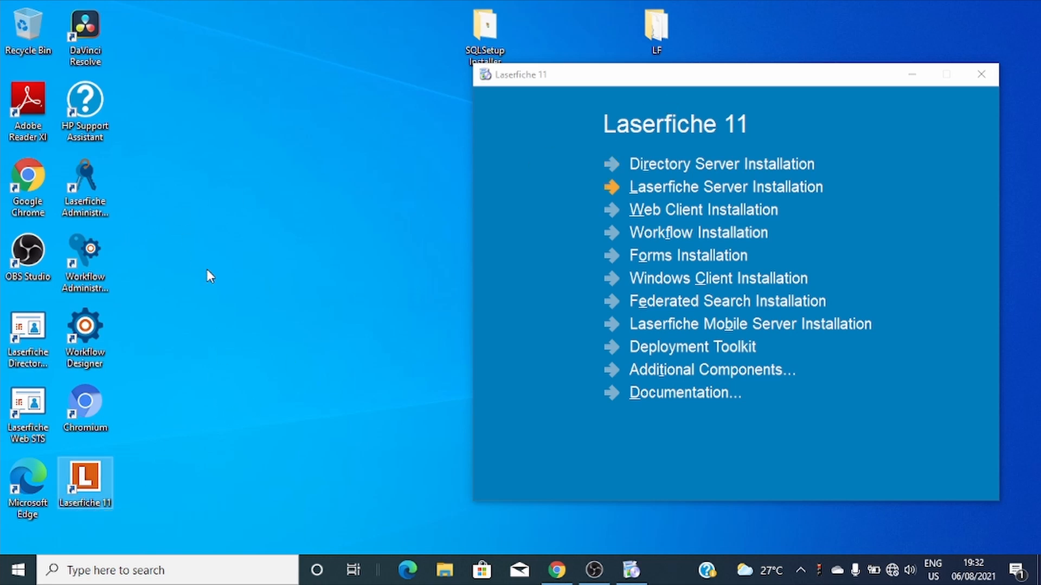
mouse_move(372, 219)
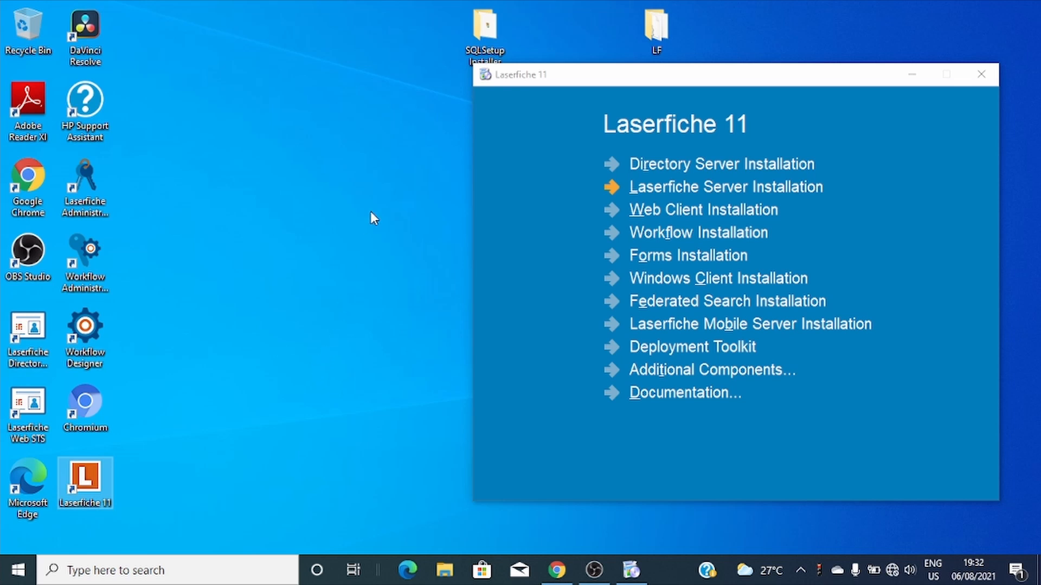
mouse_move(269, 340)
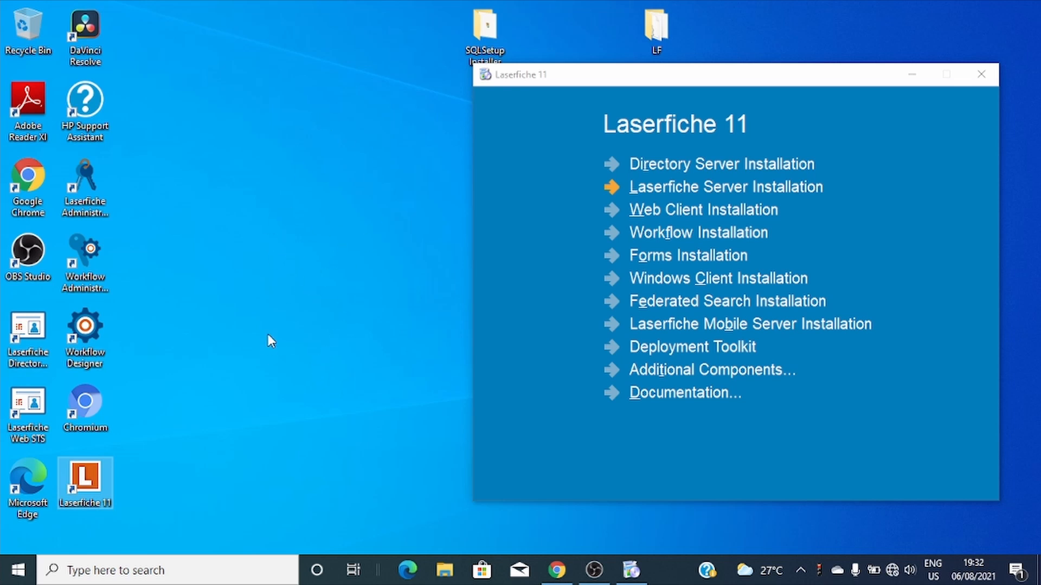
mouse_move(307, 334)
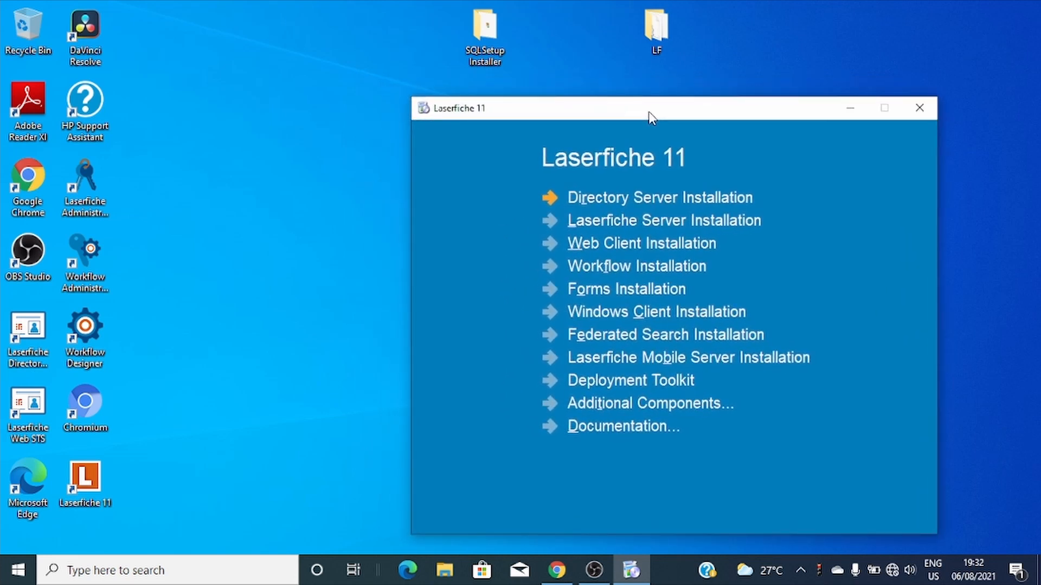
mouse_move(225, 253)
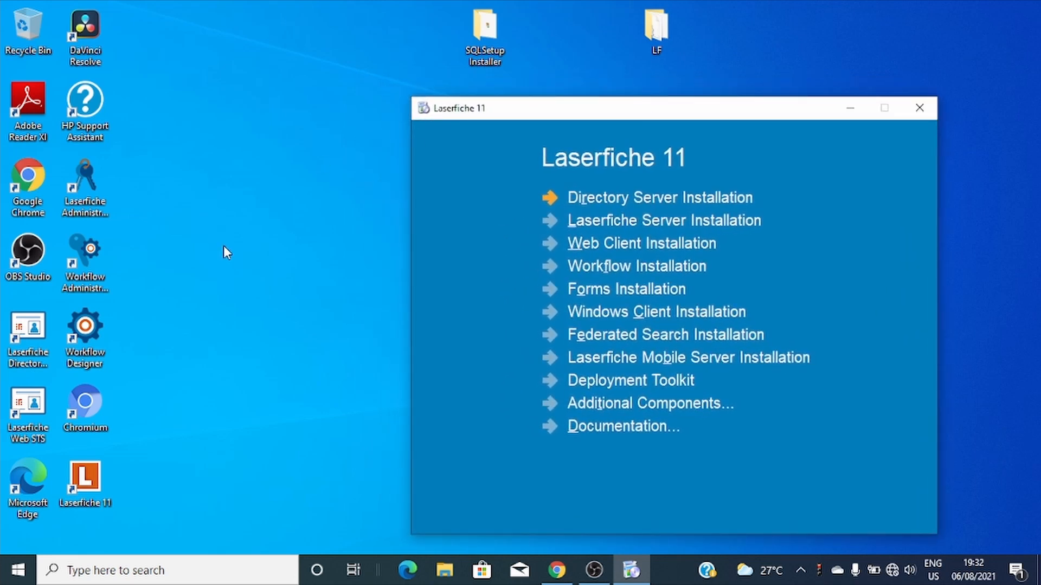
mouse_move(266, 425)
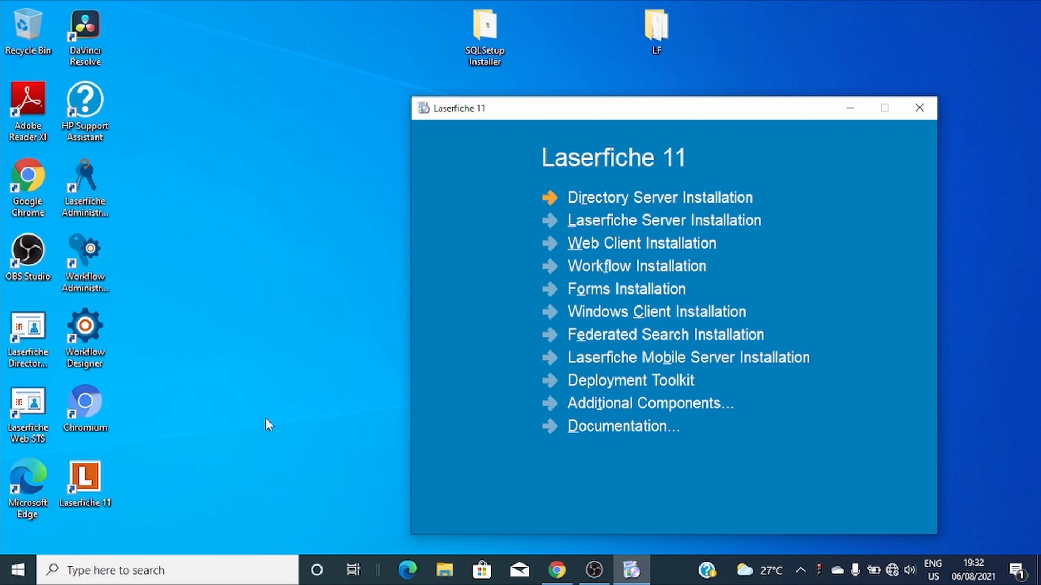
mouse_move(511, 149)
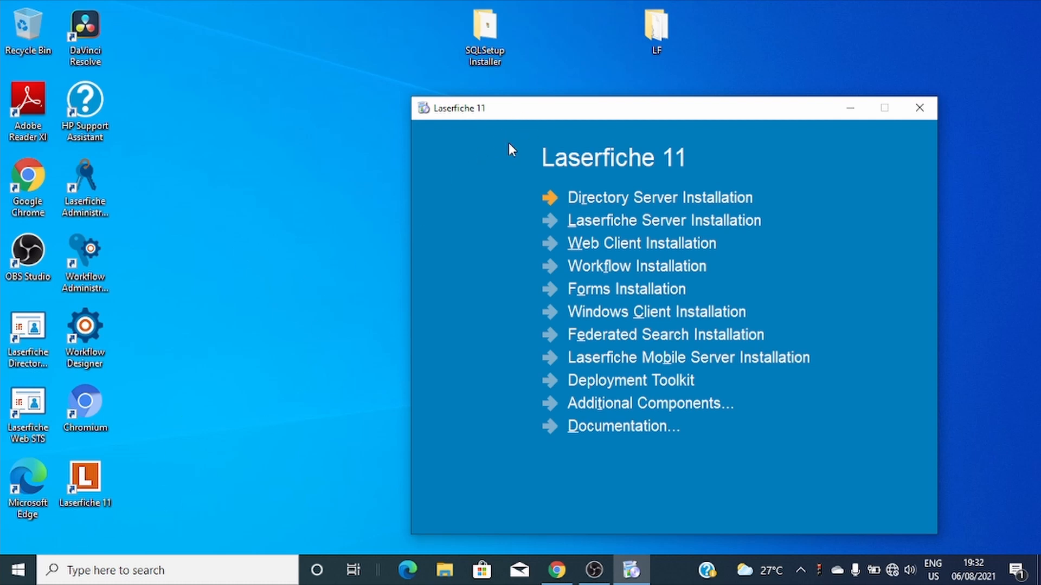
mouse_move(505, 126)
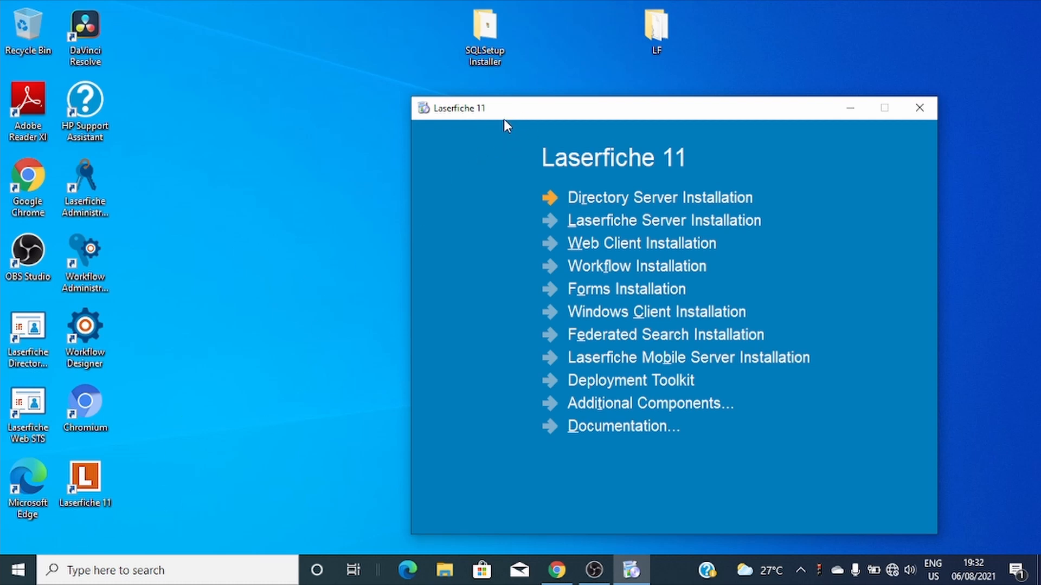
mouse_move(677, 120)
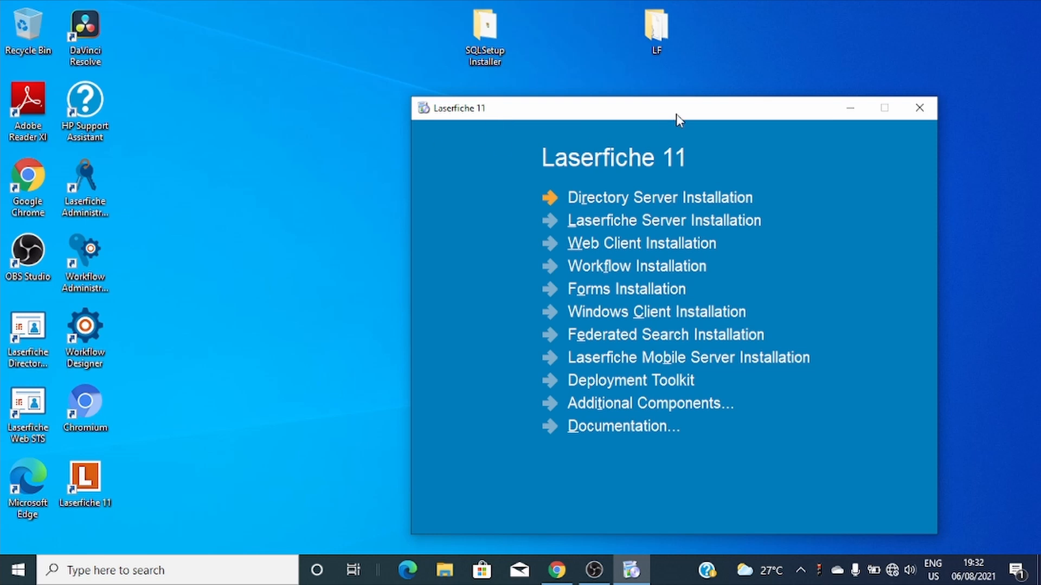